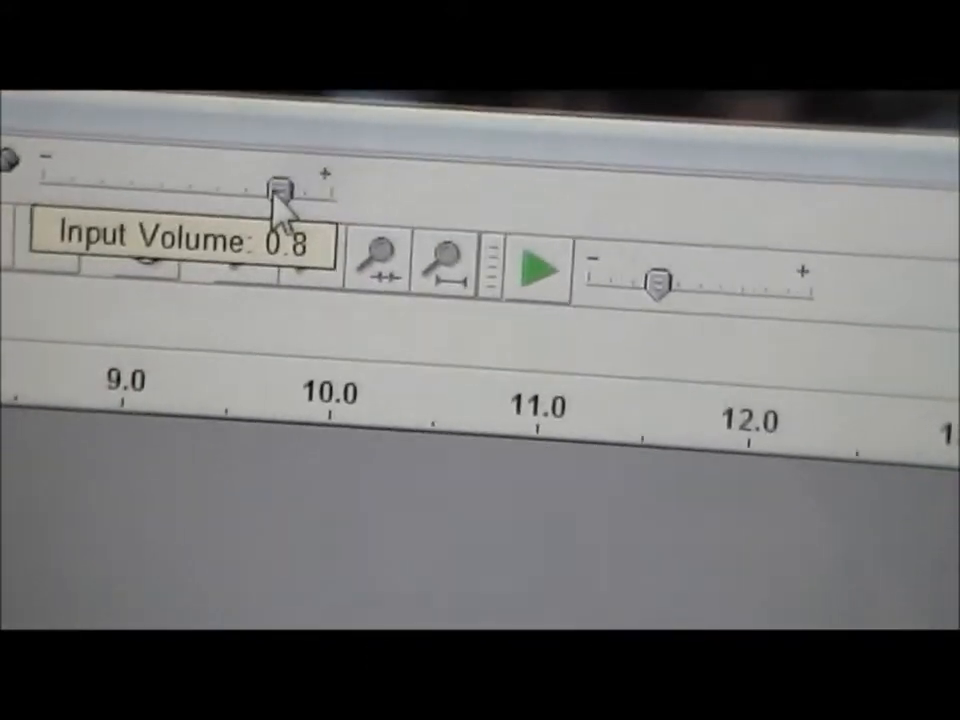
- Set the recording input volume slider to 0.8
{"action": "left_click_drag", "start_coordinate": [278, 184], "coordinate": [40, 150]}
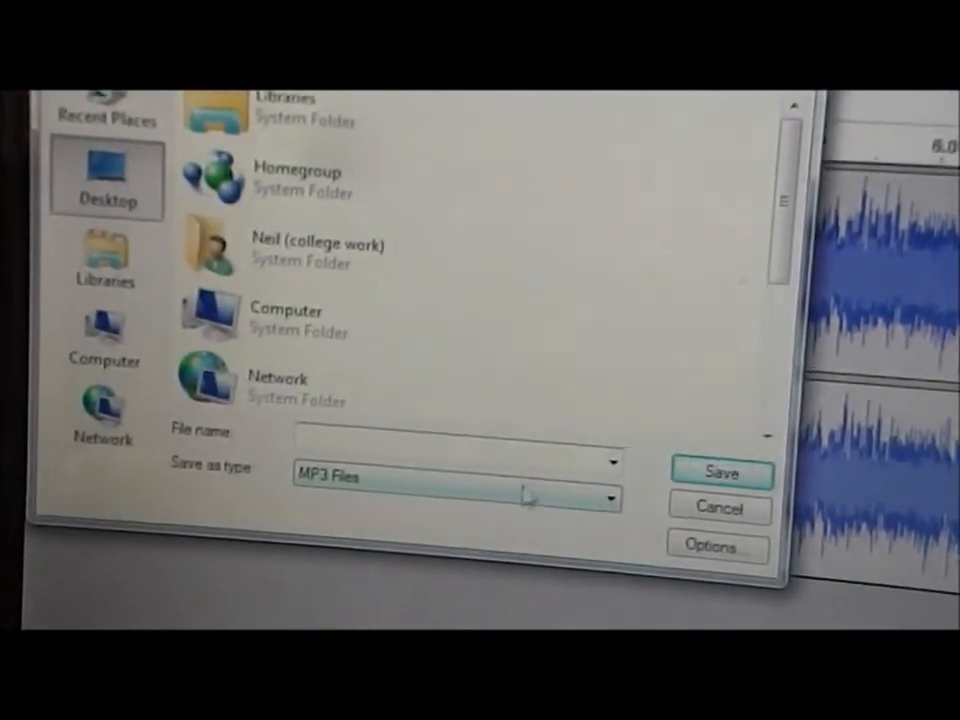
- Export the recording as MP3 named 'ezmuze' with blank metadata, accepting the 48000 Hz resample
{"action": "type", "text": "e"}
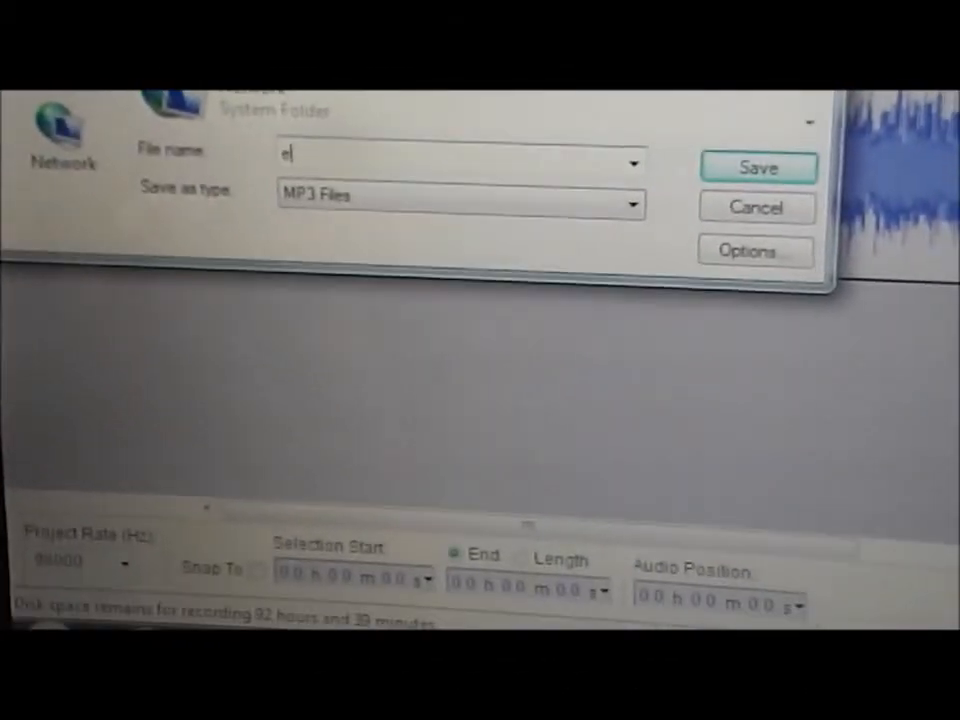
{"action": "type", "text": "zmuzel"}
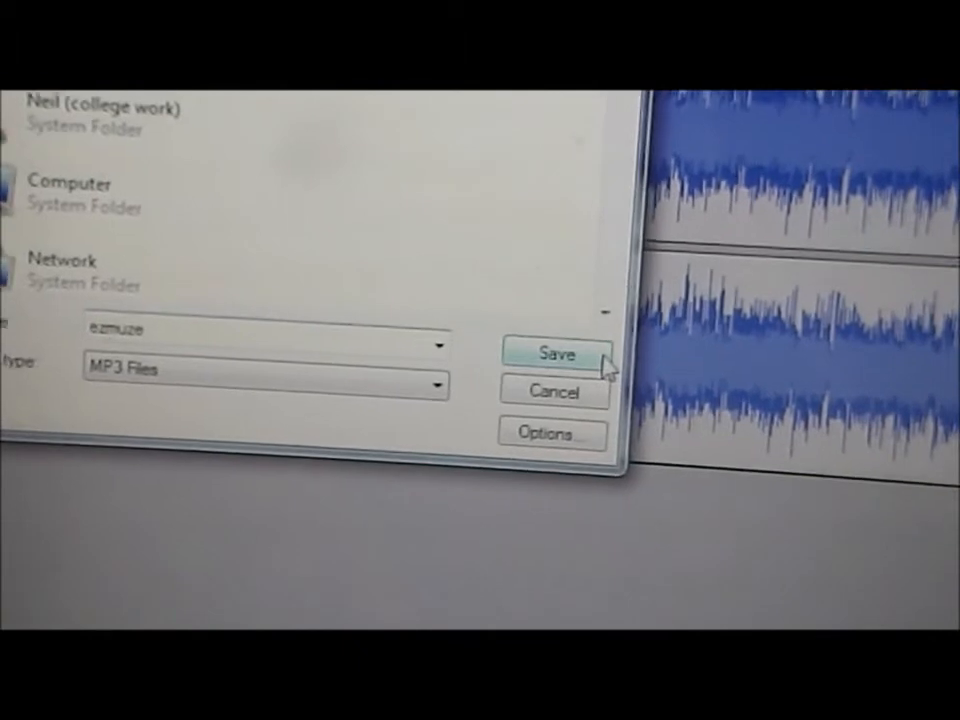
{"action": "left_click", "coordinate": [556, 352]}
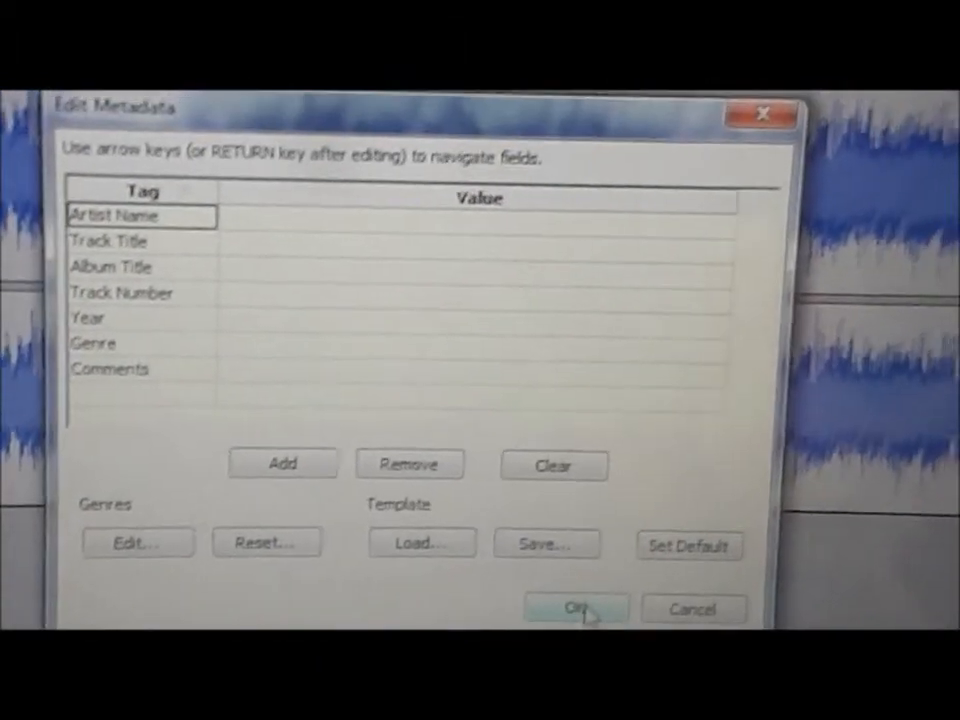
{"action": "left_click", "coordinate": [576, 608]}
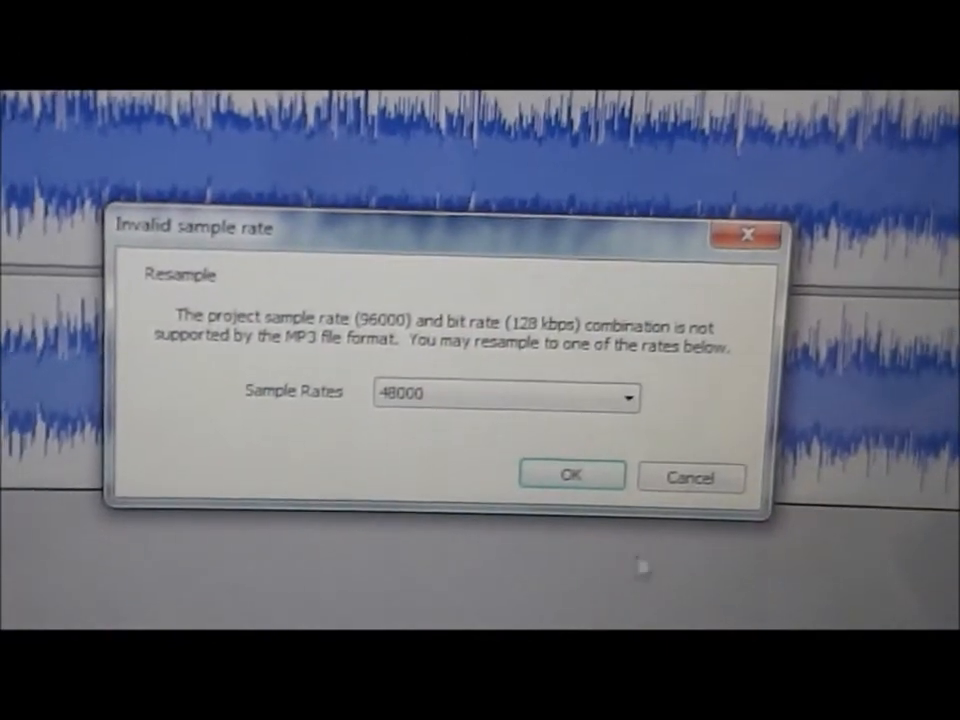
{"action": "left_click", "coordinate": [570, 476]}
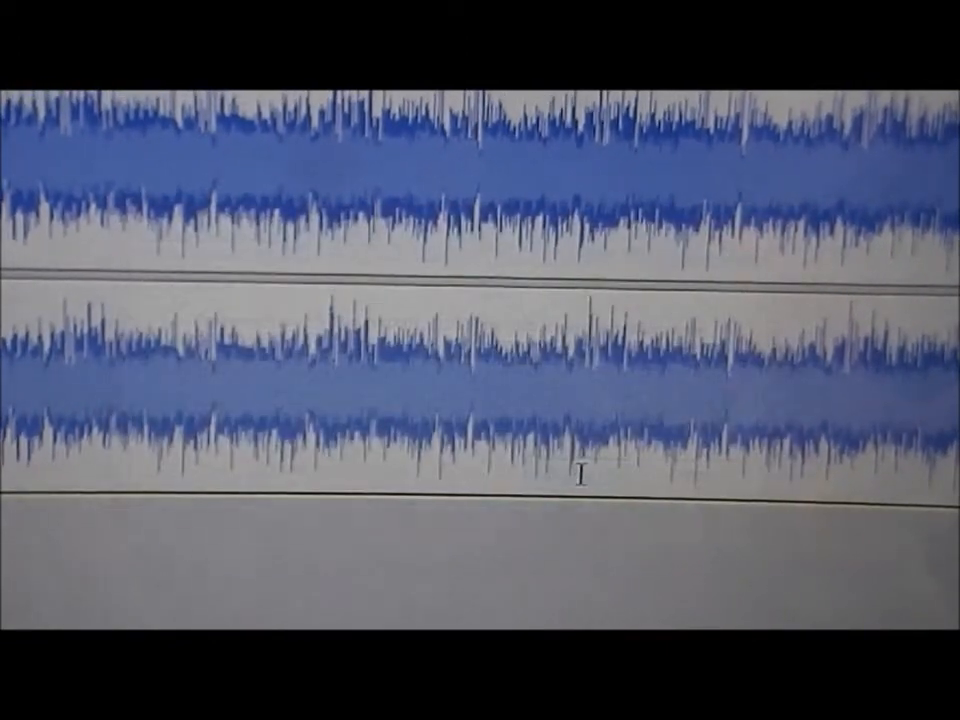